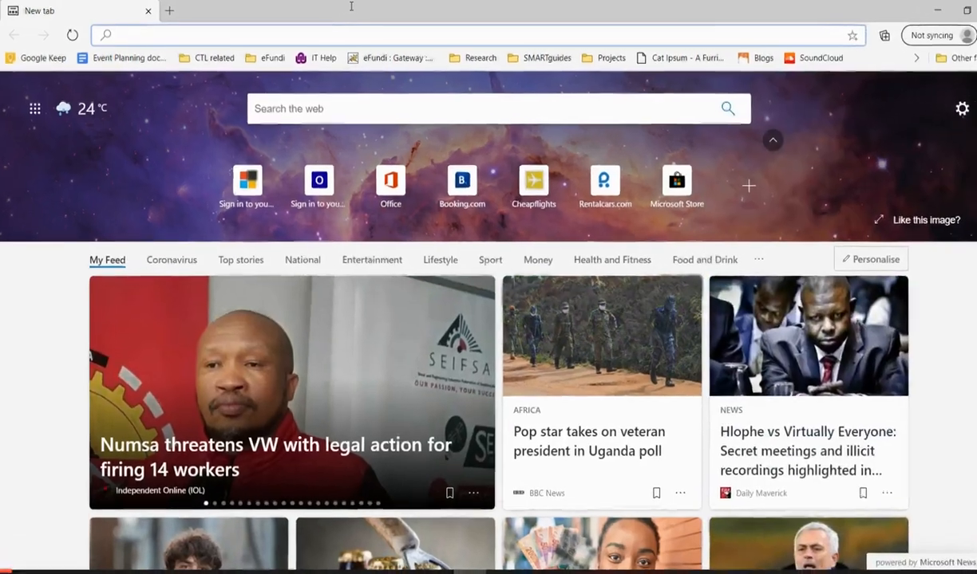
- Enter efundi.nwu.ac.za in the address bar to reach the eFundi Gateway overview
type("efundi")
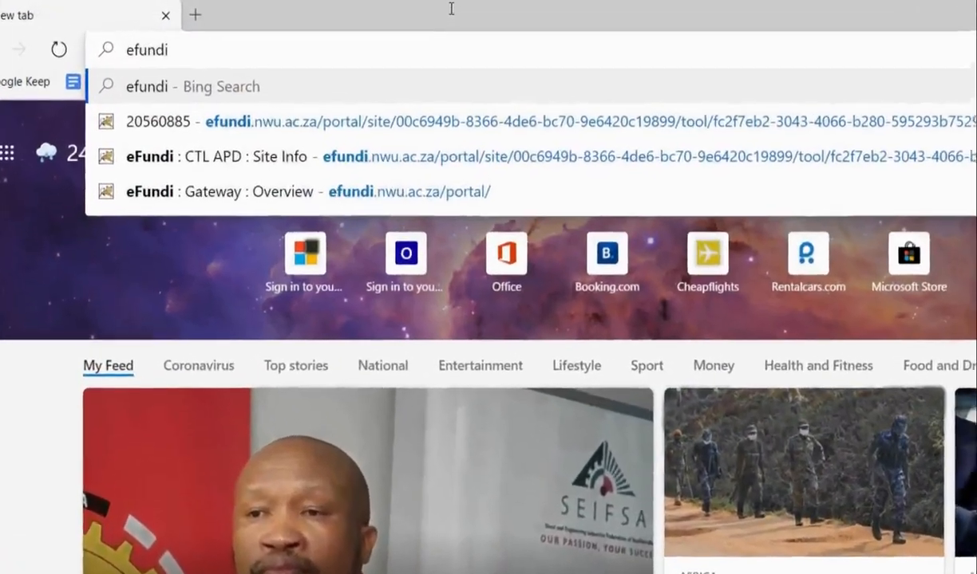
type(".nwu.ac.z")
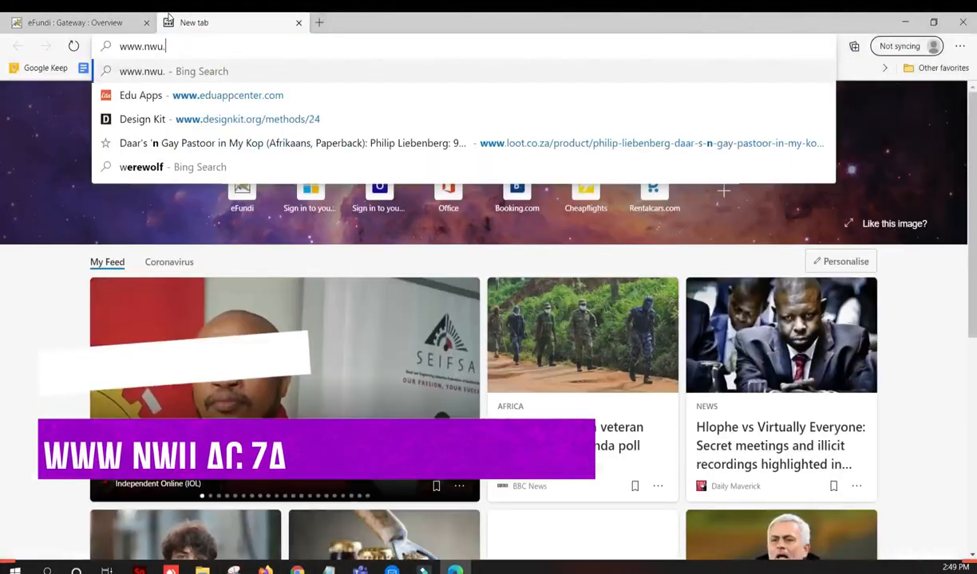
key("Return")
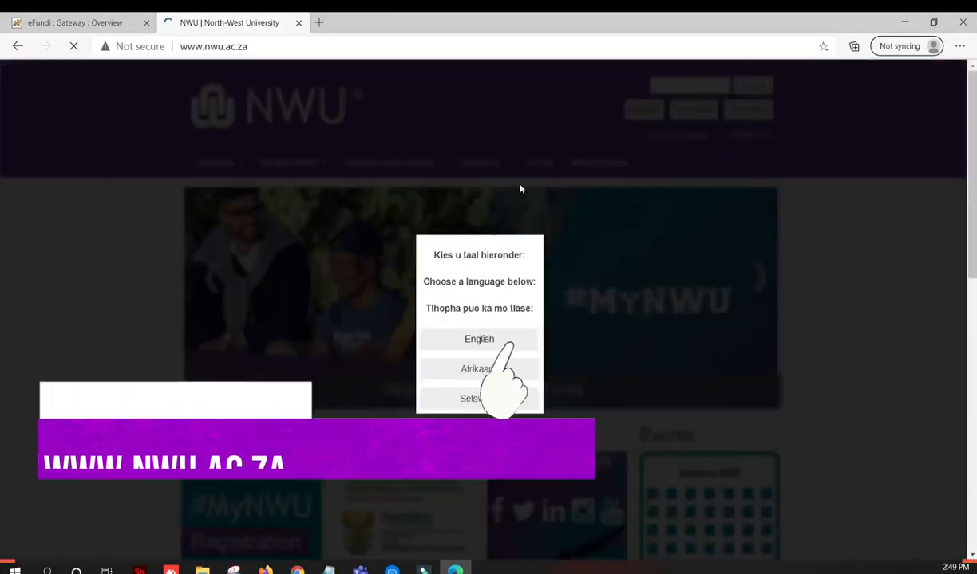
left_click(479, 338)
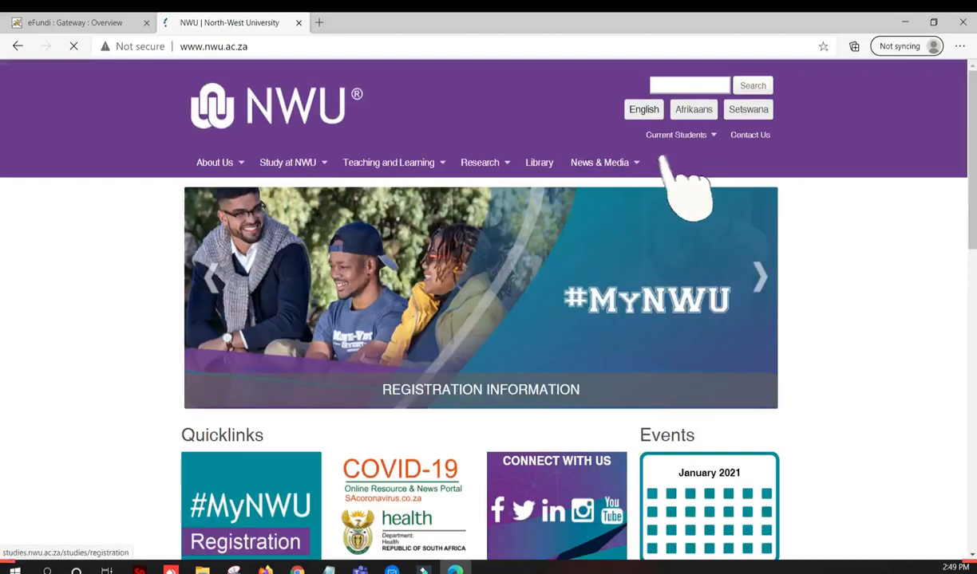
left_click(676, 134)
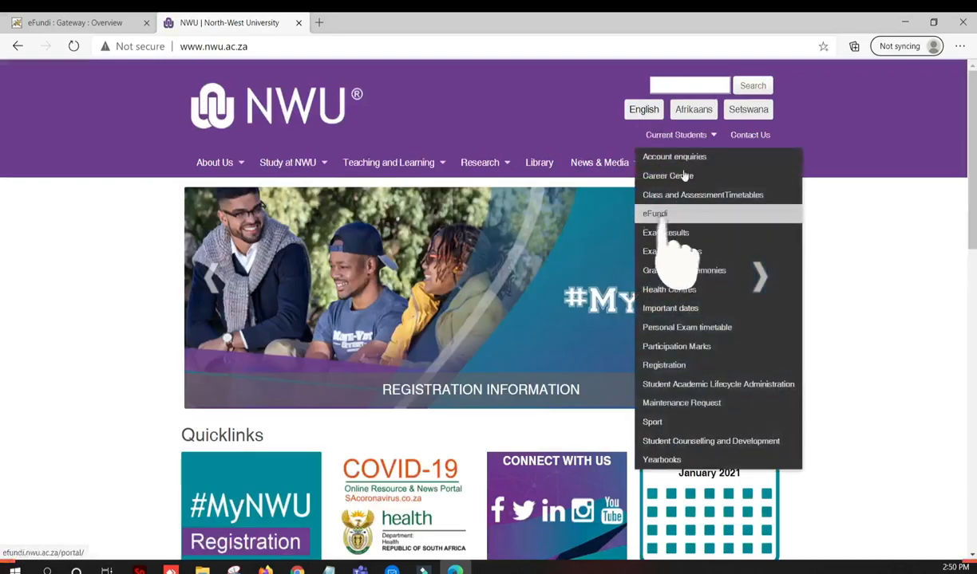
left_click(655, 214)
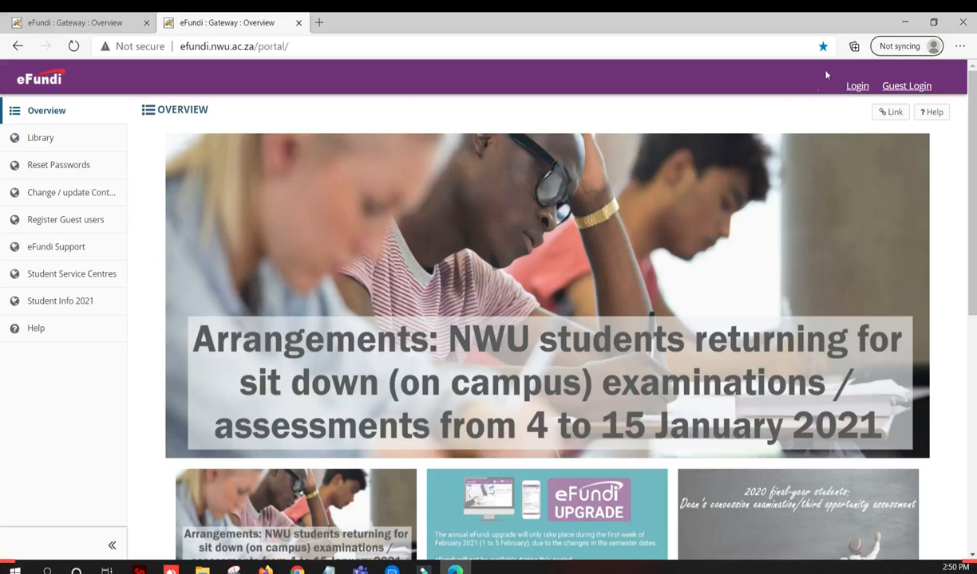
- Log in to eFundi through the CAS page with username and password
left_click(856, 86)
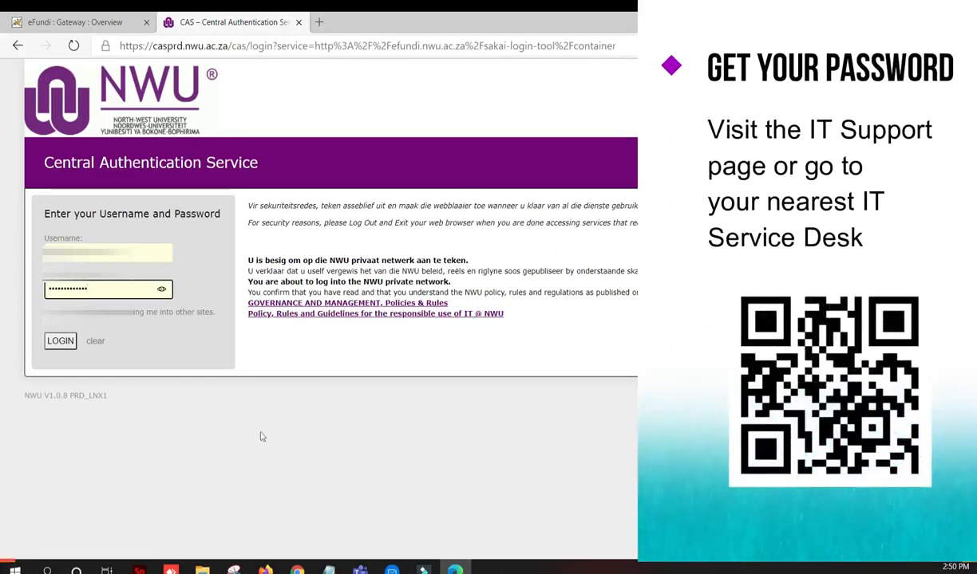
left_click(61, 341)
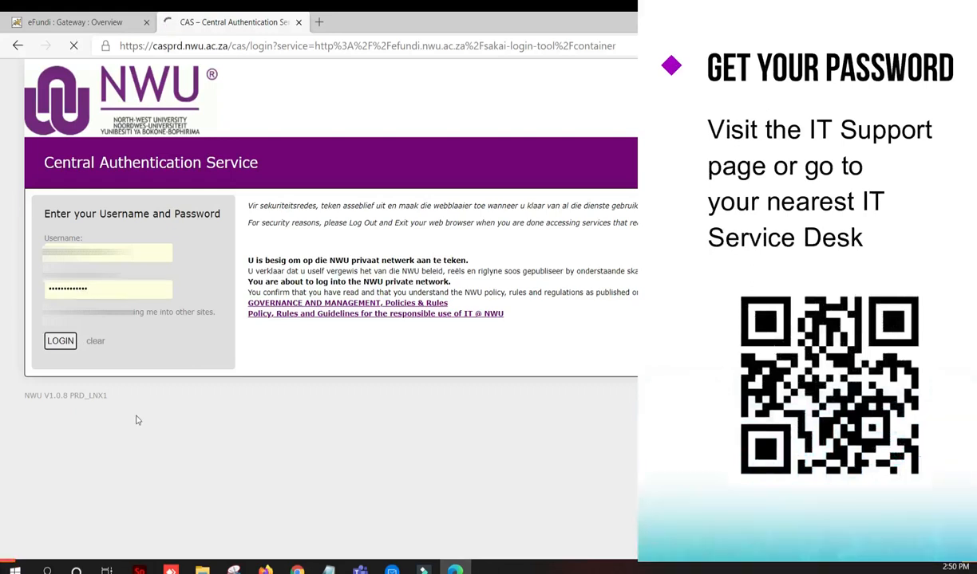
left_click(61, 341)
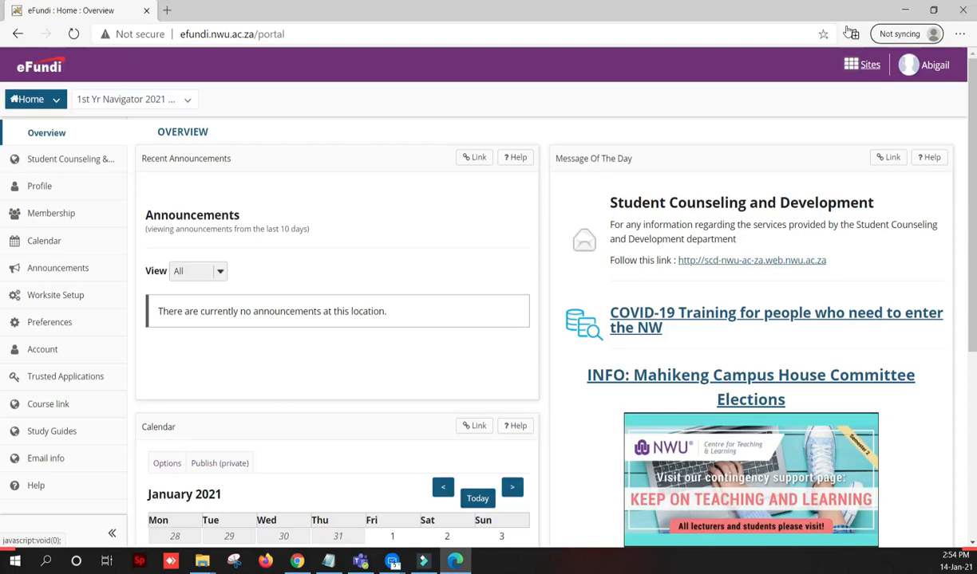
- Show the Sites panel and open the 1st Yr Navigator 2021 site
left_click(861, 63)
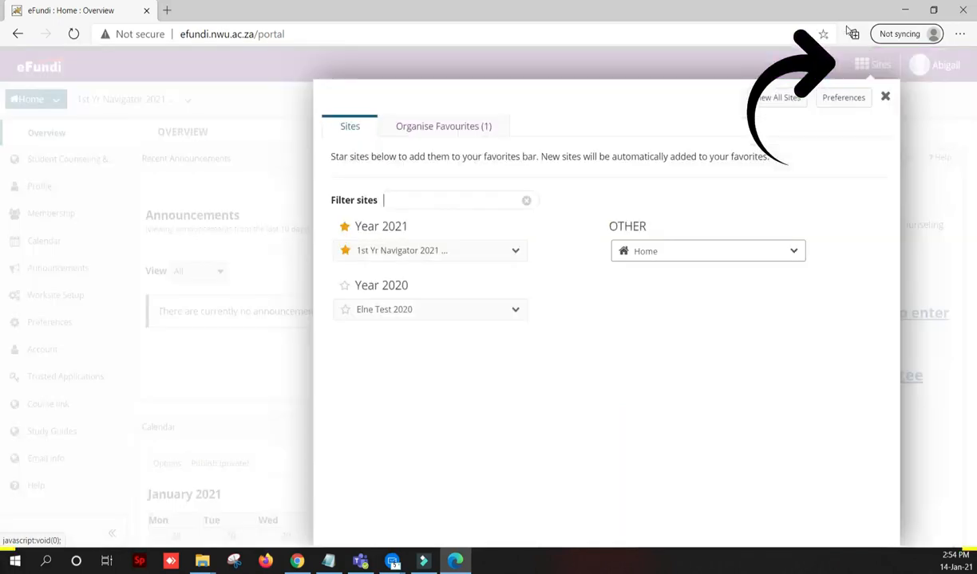
left_click(399, 249)
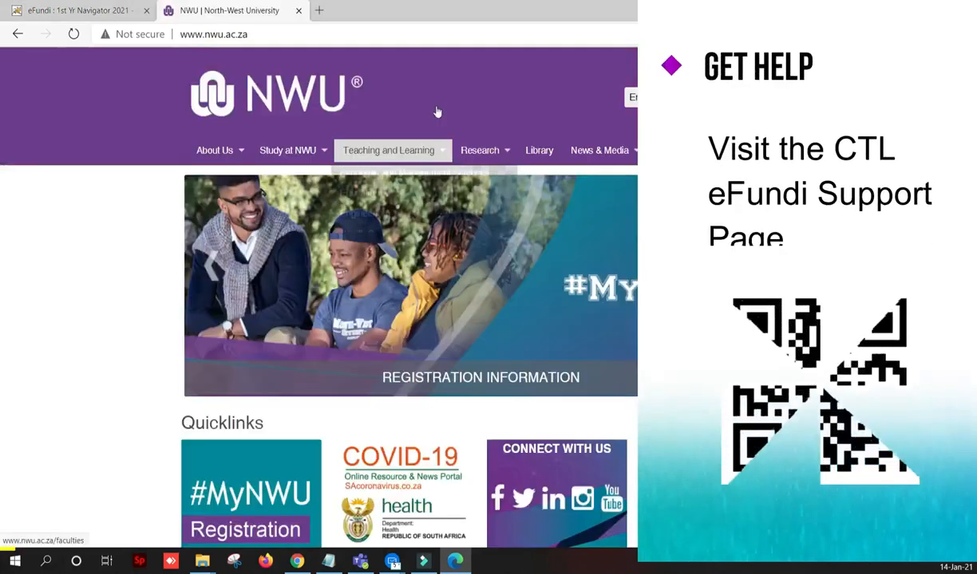
- Reach the Centre for Teaching and Learning's eFundi Support student page via Teaching and Learning
left_click(388, 150)
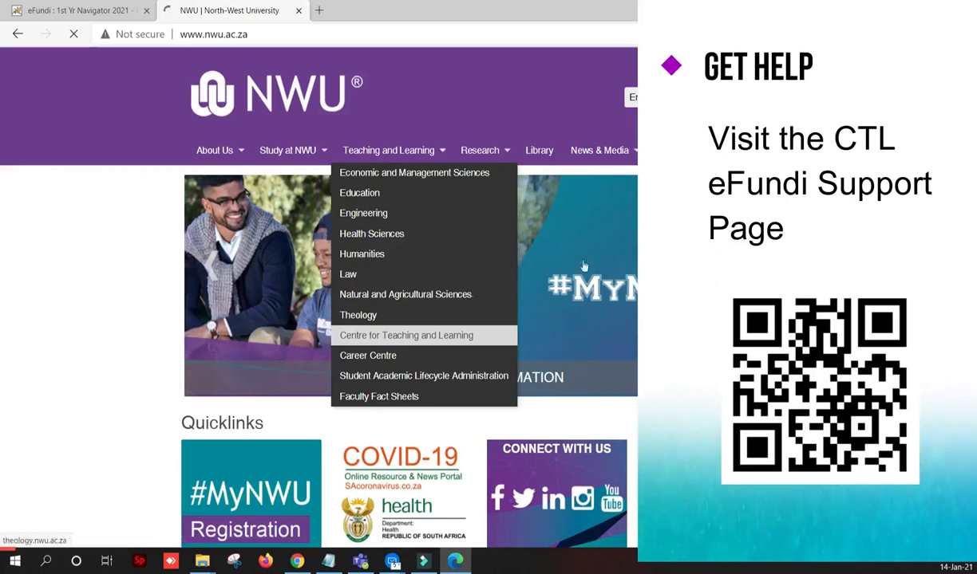
left_click(405, 336)
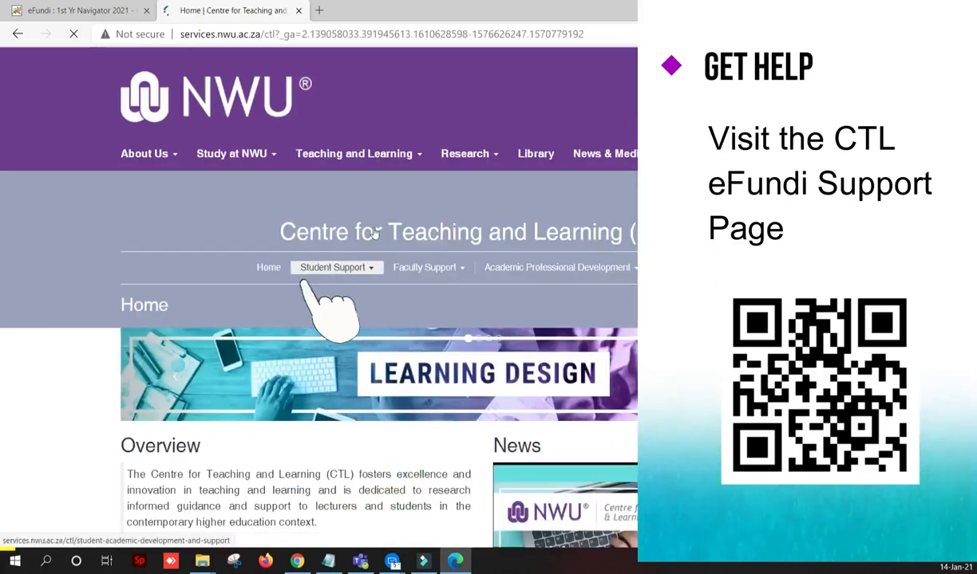
left_click(332, 268)
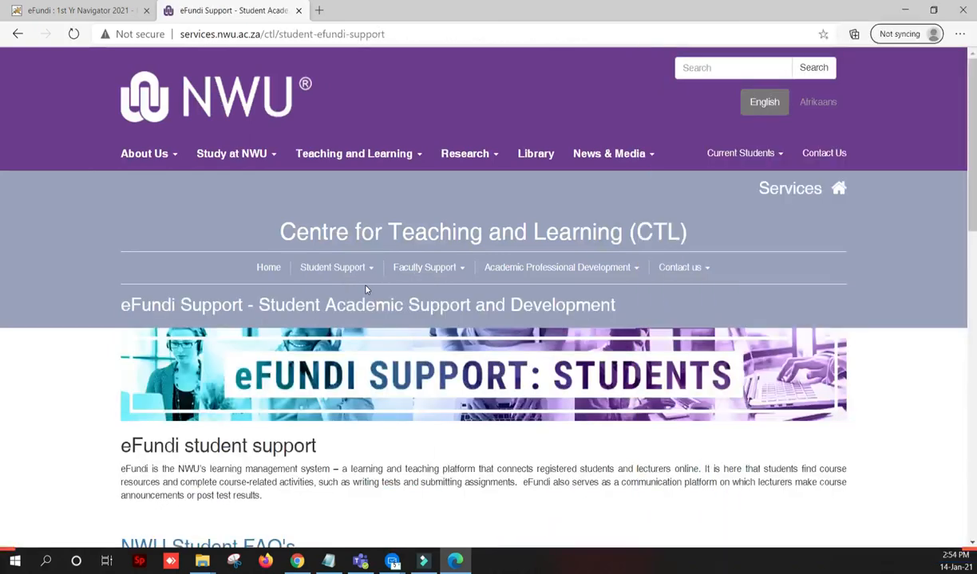
- Scroll to the eFundi HELPDESK section with ticket steps and campus phone numbers
scroll("down", 3)
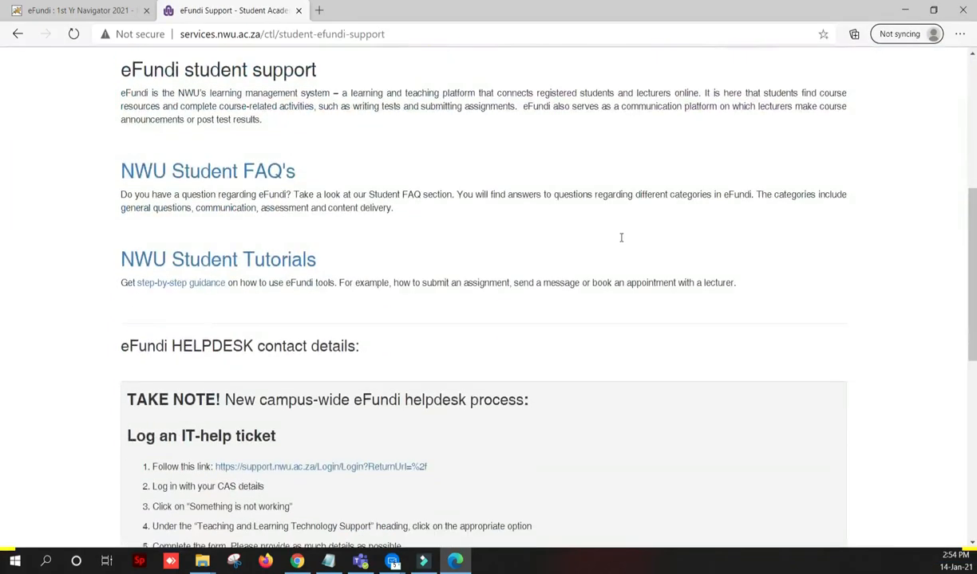
scroll("down", 3)
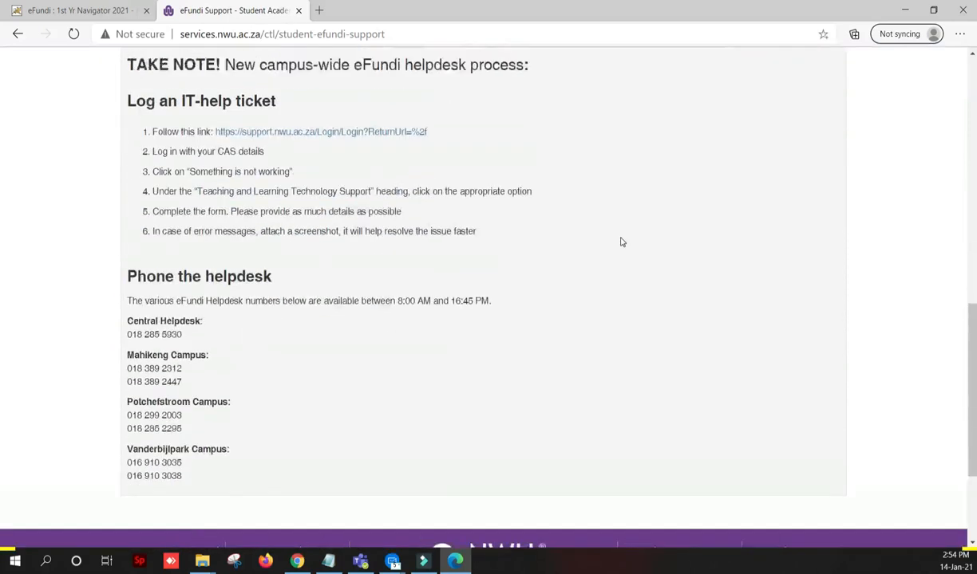
scroll("up", 3)
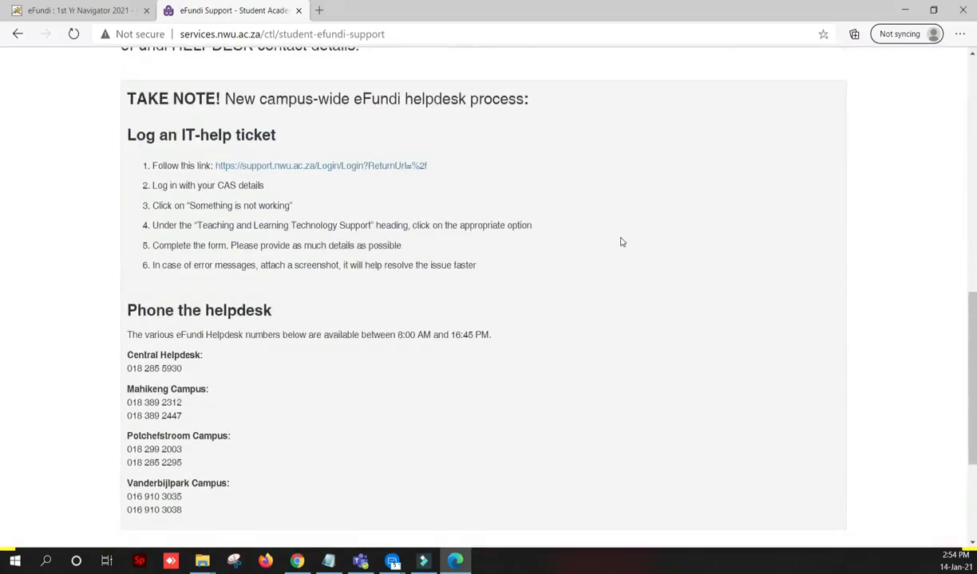